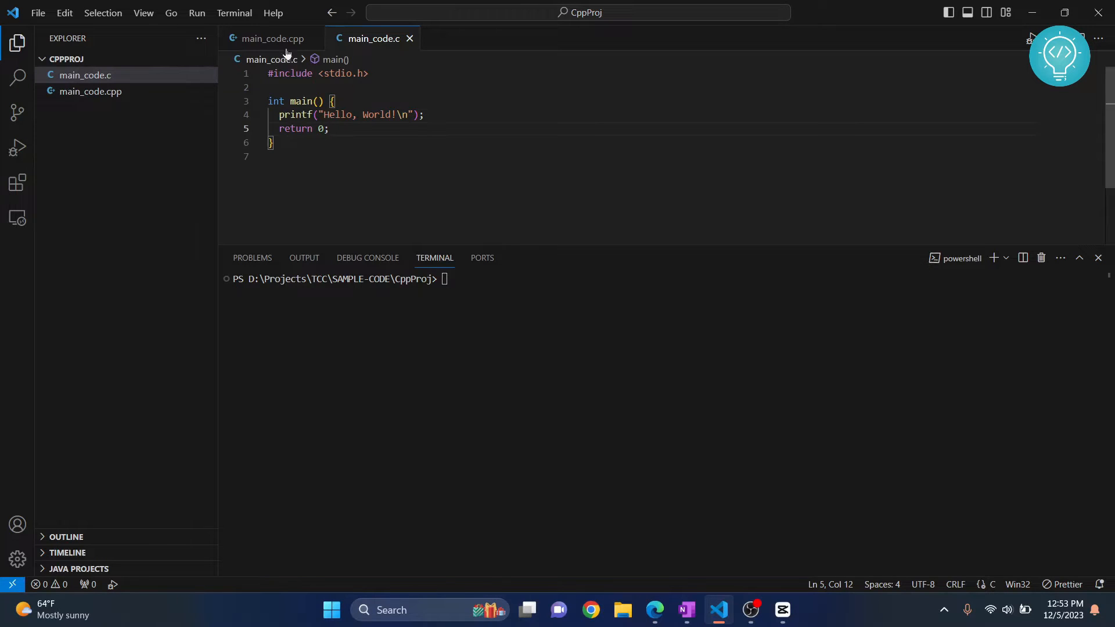
Glance at the C++ version, then return to the C hello-world source and select it all.
{"action": "left_click", "coordinate": [272, 38]}
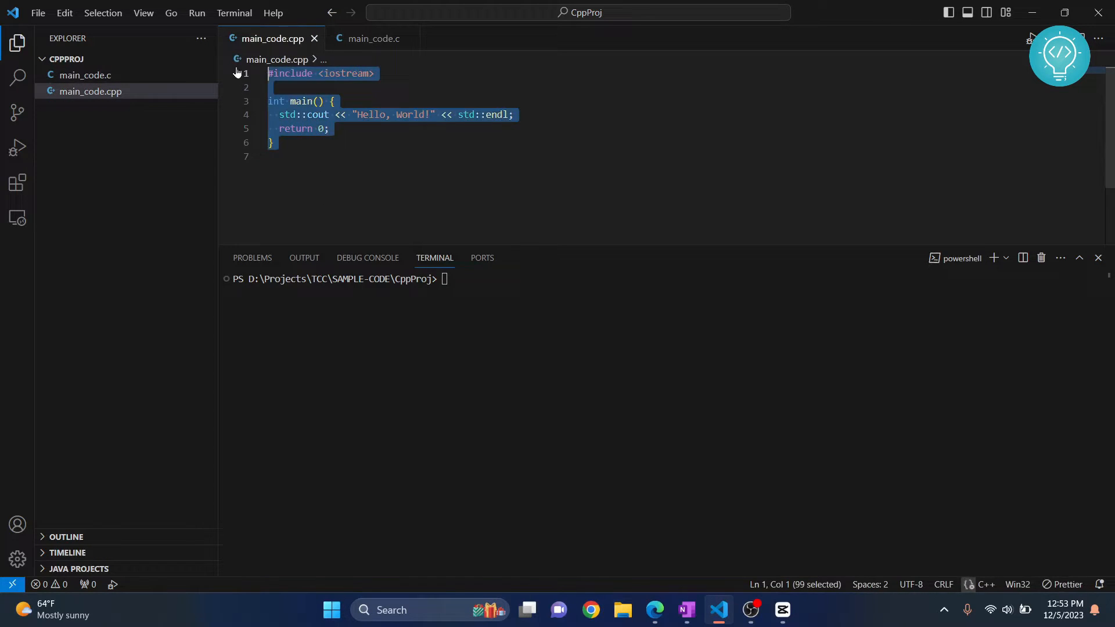
{"action": "left_click", "coordinate": [373, 38]}
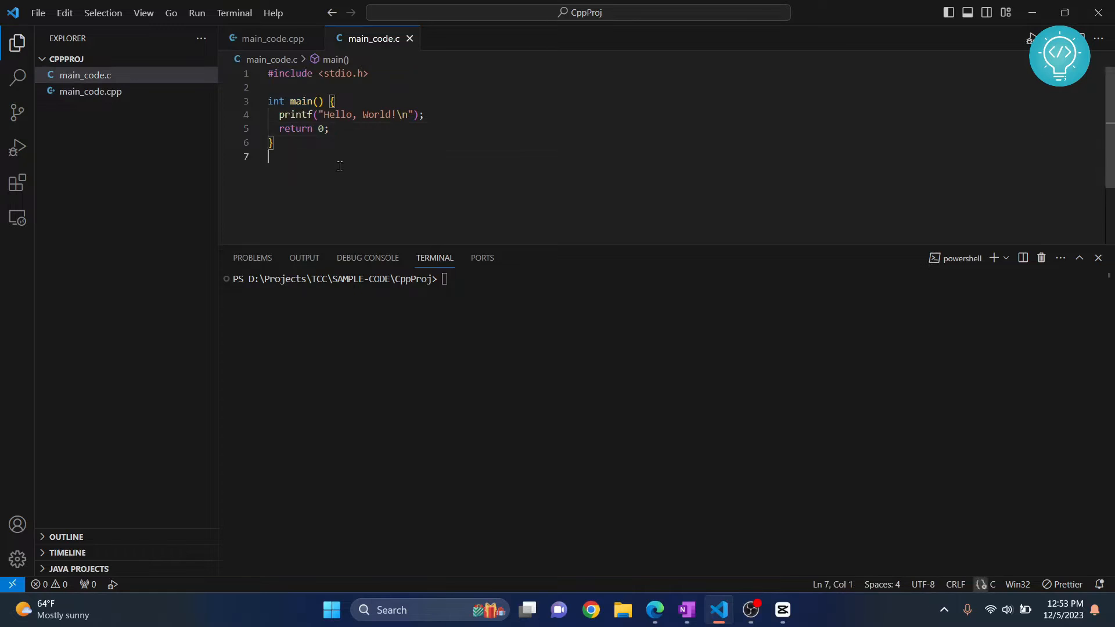
{"action": "key", "text": "ctrl+a"}
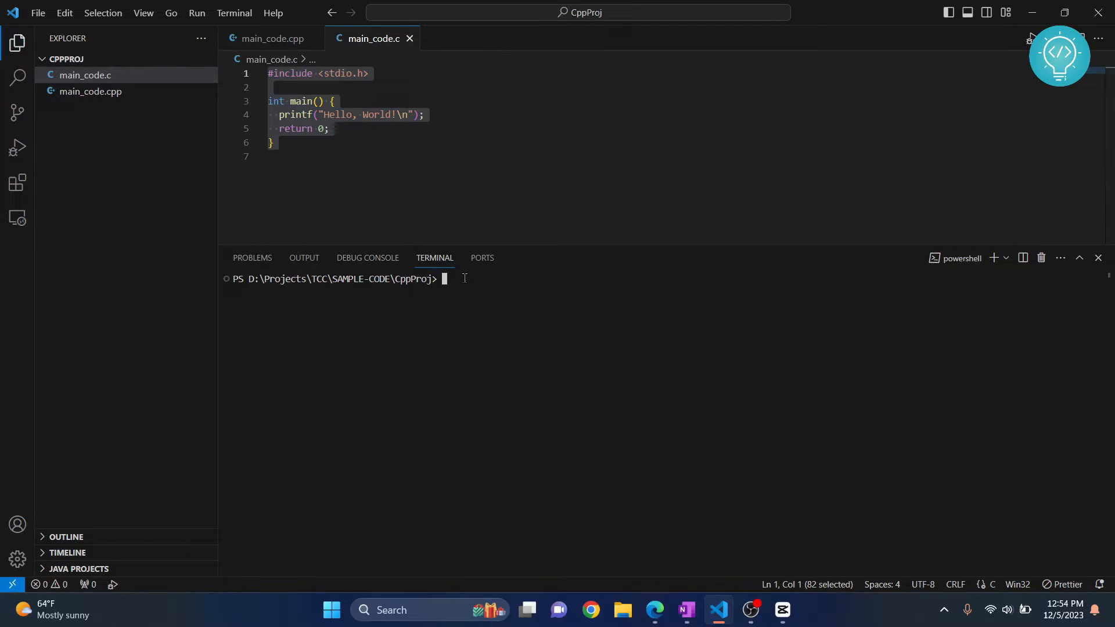
Compile main_code.c with gcc -c into main_code.o and try running main_code.o.
{"action": "type", "text": "gcc -c"}
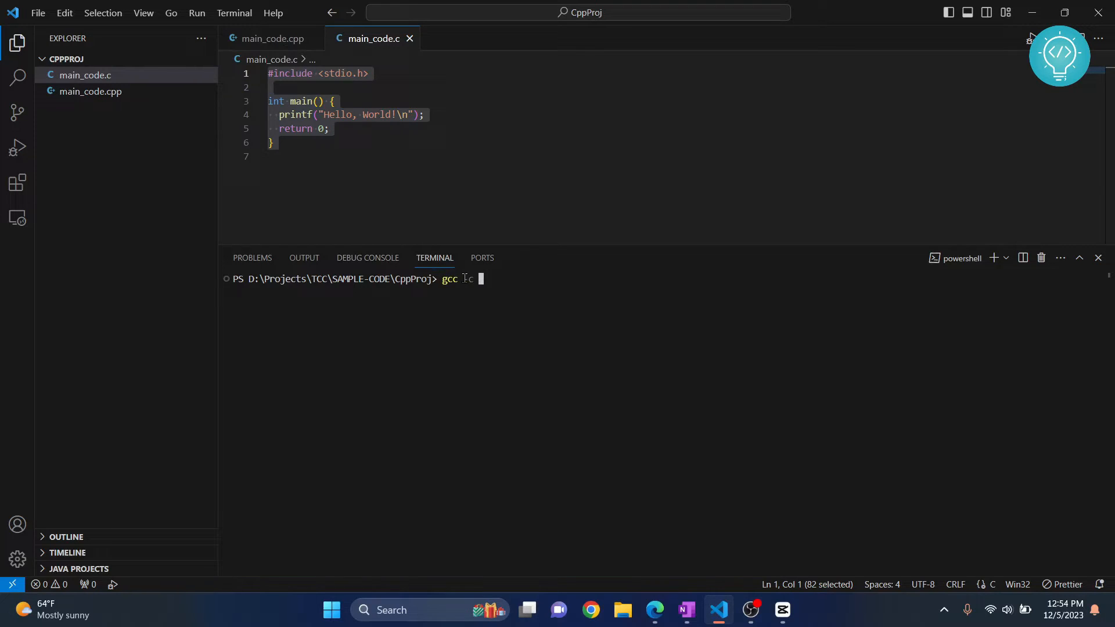
{"action": "type", "text": "-c .\\main_code.c"}
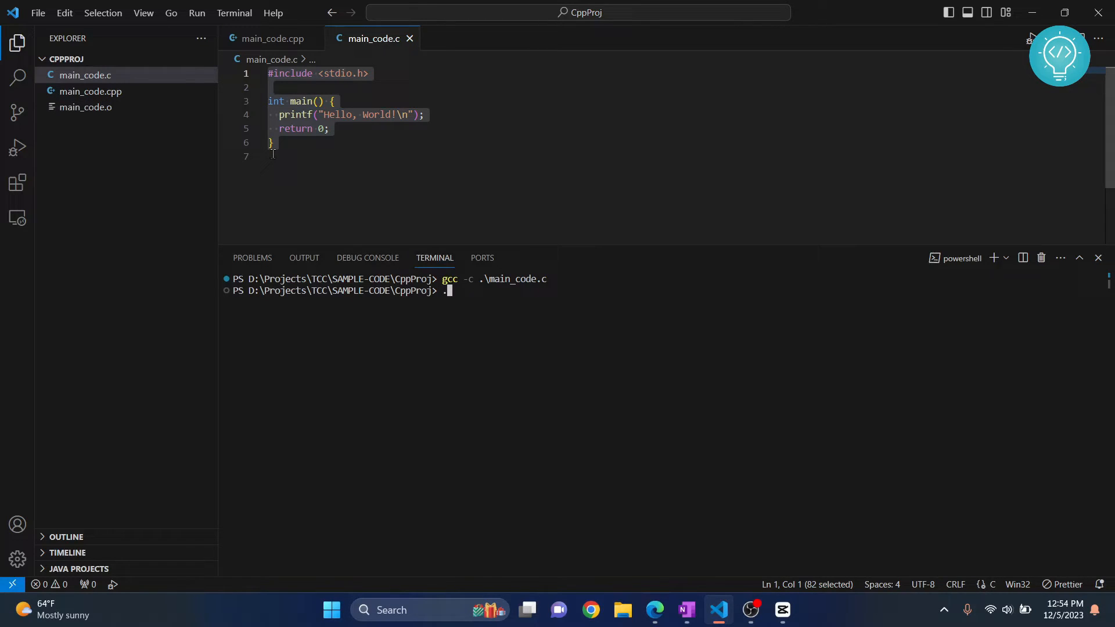
{"action": "type", "text": ".\\main_c"}
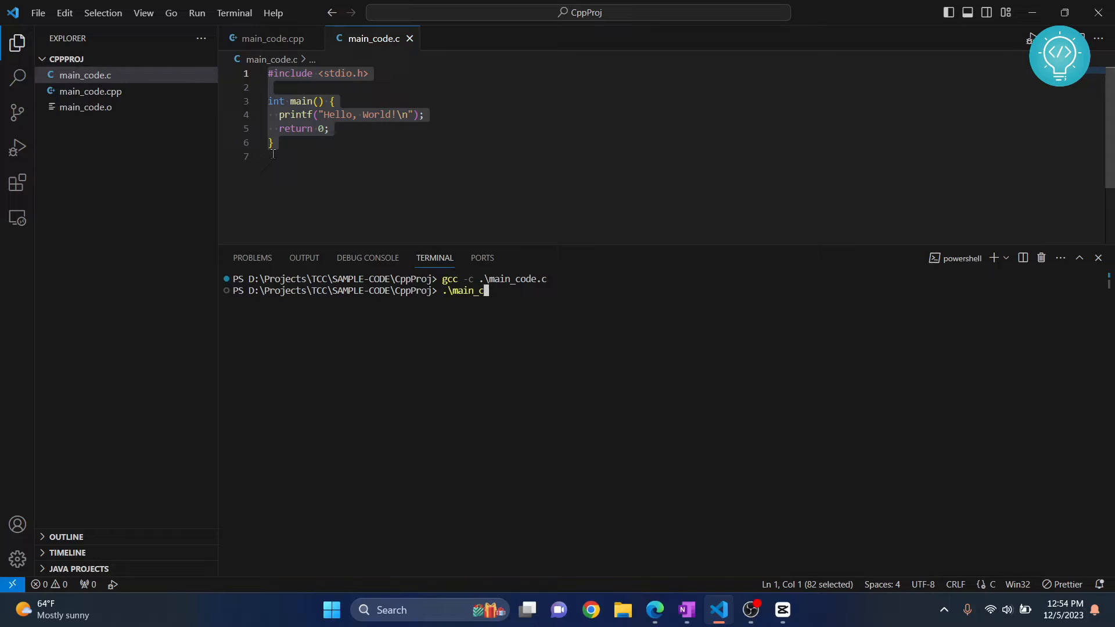
{"action": "type", "text": "ode.o"}
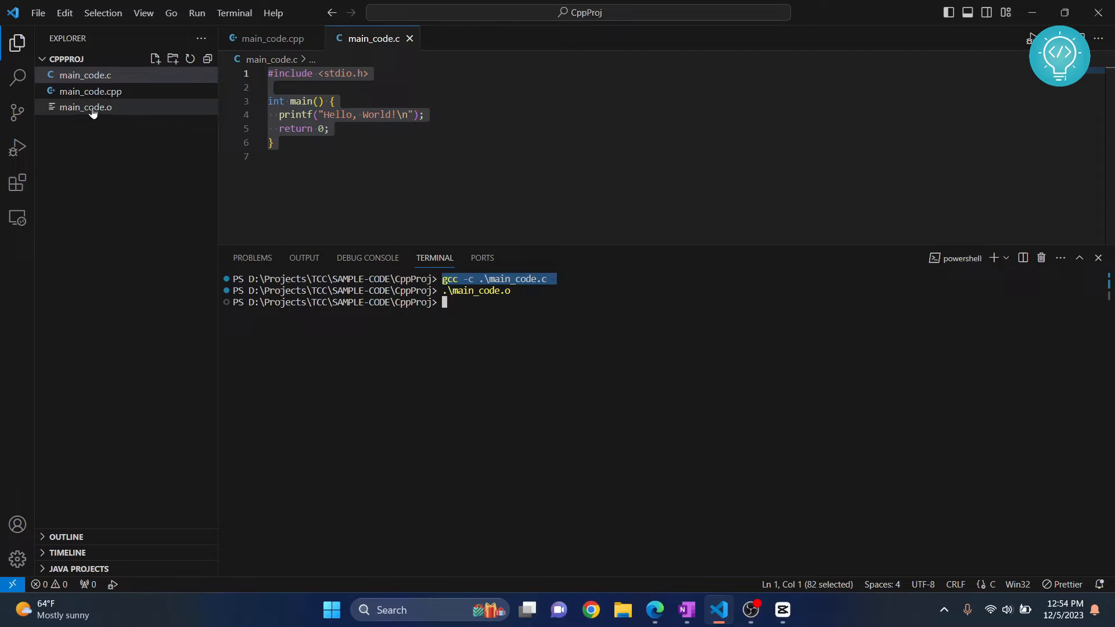
{"action": "mouse_move", "coordinate": [482, 305]}
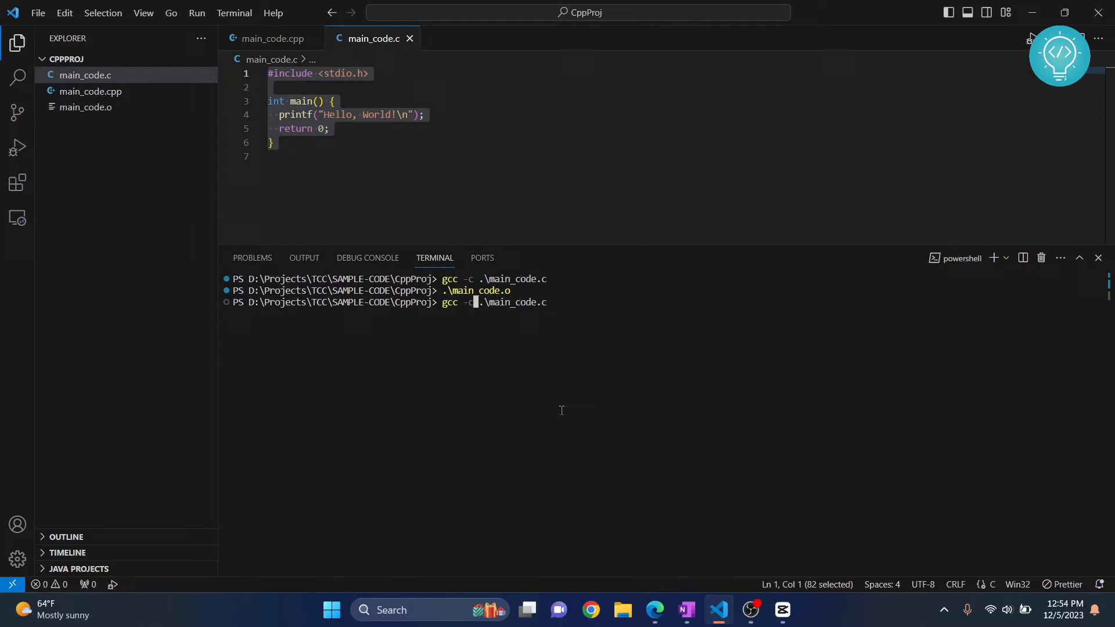
Recompile main_code.c with gcc without the -c option to produce a.exe.
{"action": "key", "text": "Backspace"}
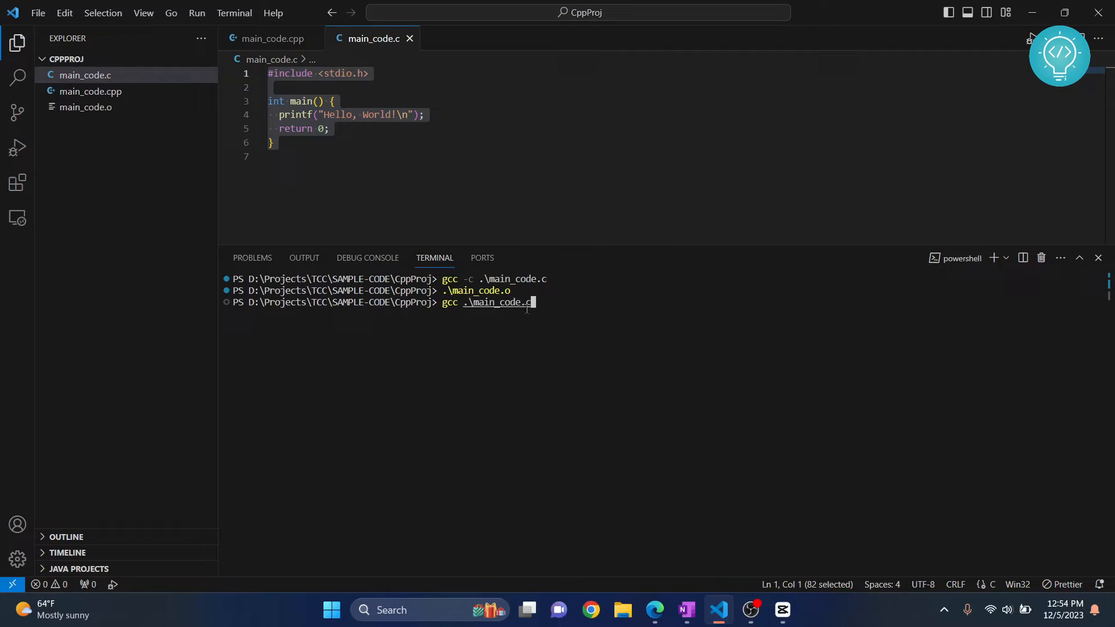
{"action": "key", "text": "Enter"}
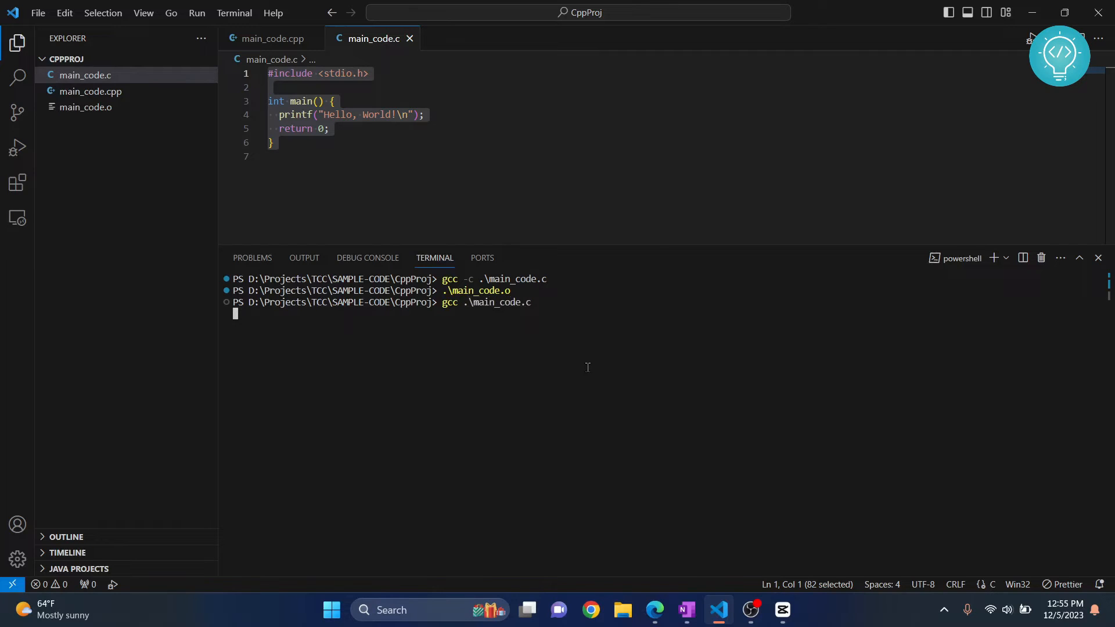
{"action": "key", "text": "Enter"}
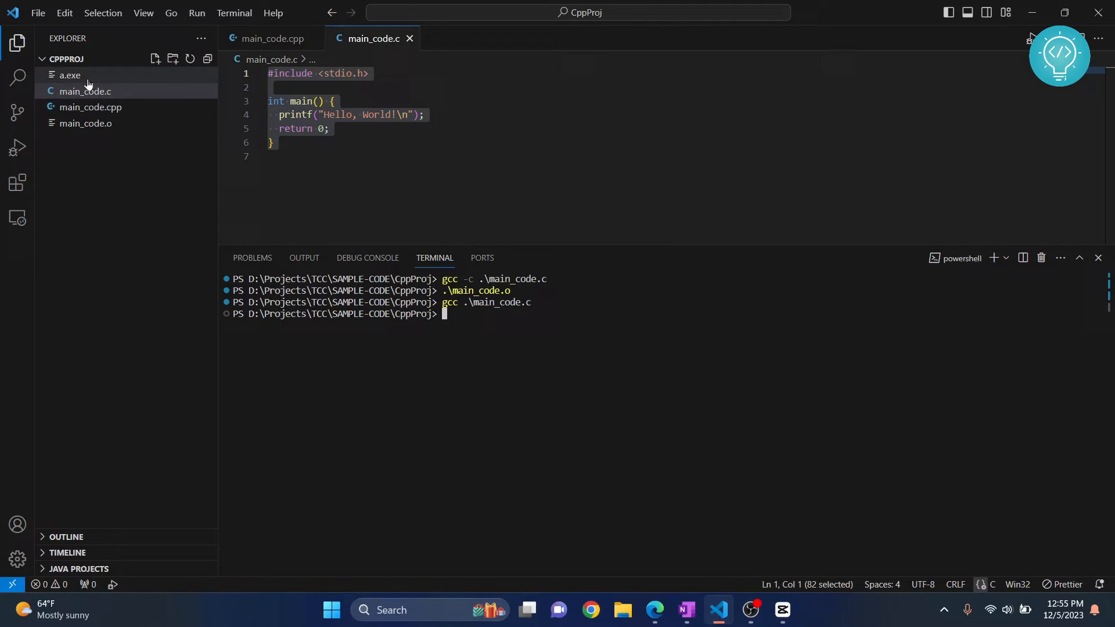
Inspect the new a.exe file and run it to print 'Hello, World!'.
{"action": "left_click", "coordinate": [70, 76]}
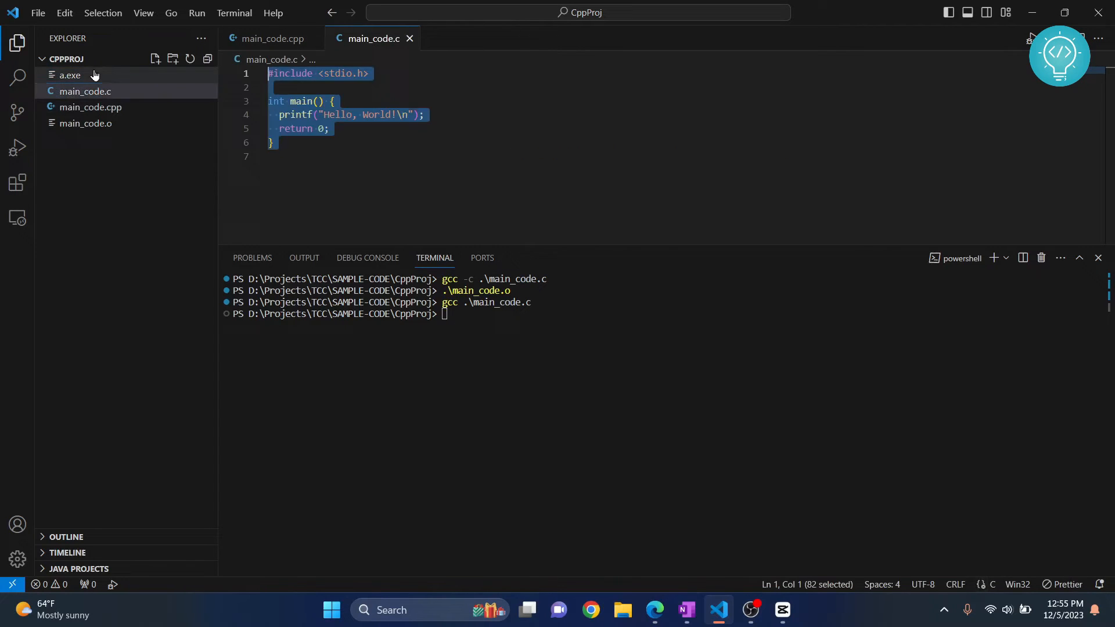
{"action": "left_click", "coordinate": [70, 75]}
{"action": "type", "text": ".\\a.exe"}
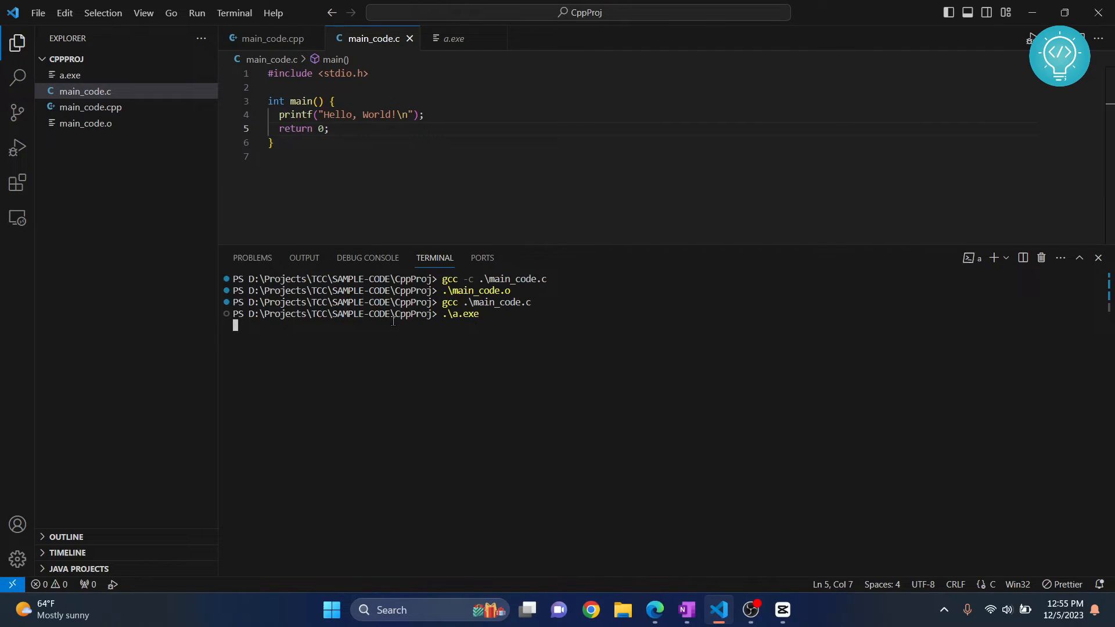
{"action": "mouse_move", "coordinate": [533, 294]}
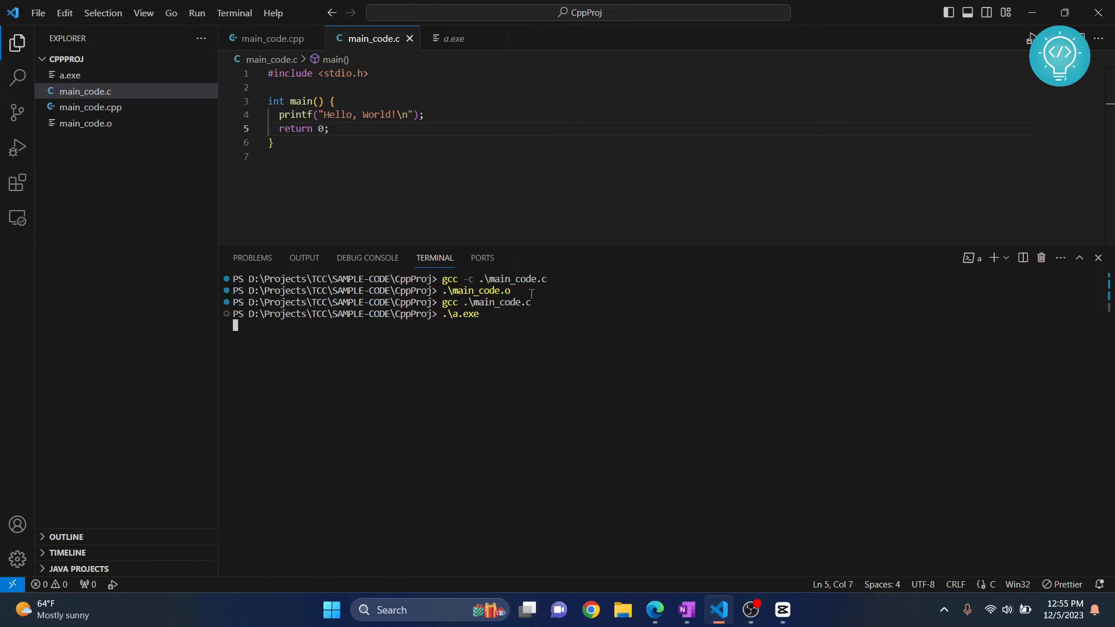
{"action": "key", "text": "Enter"}
{"action": "type", "text": "gcc"}
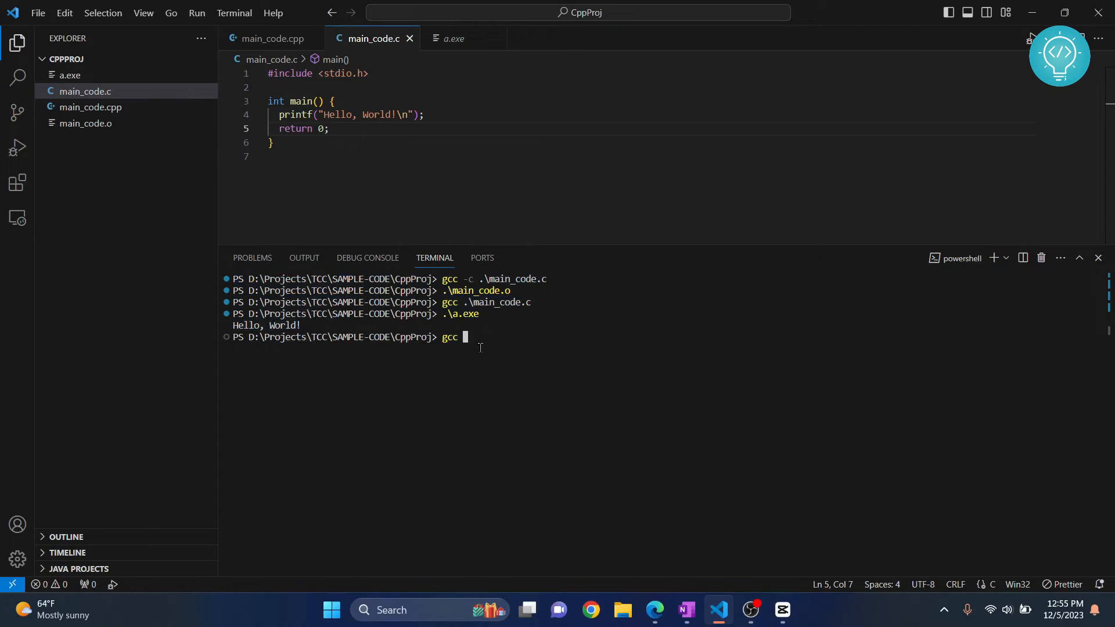
Compile main_code.c with gcc -o main to produce main.exe, then begin typing .\main.
{"action": "type", "text": ".\\main_code.c -o"}
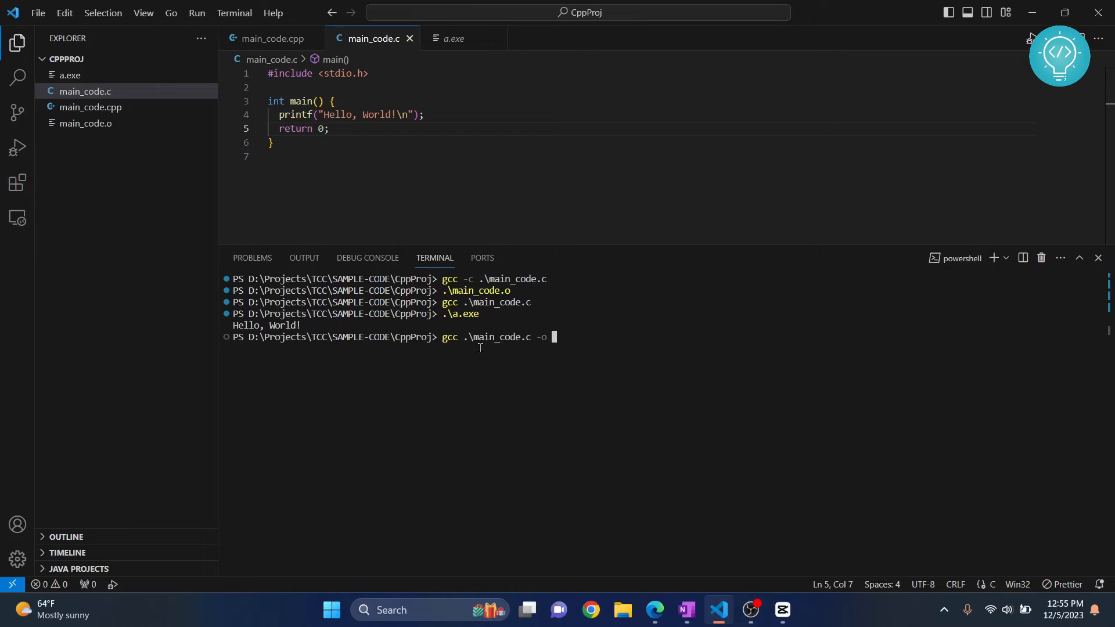
{"action": "type", "text": "main."}
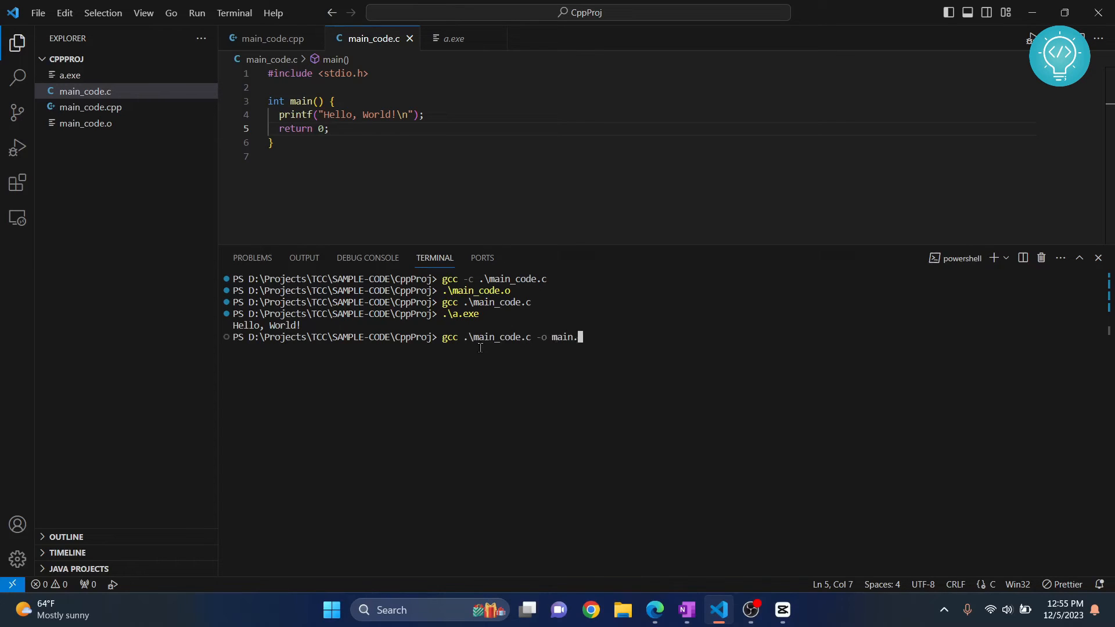
{"action": "key", "text": "Backspace"}
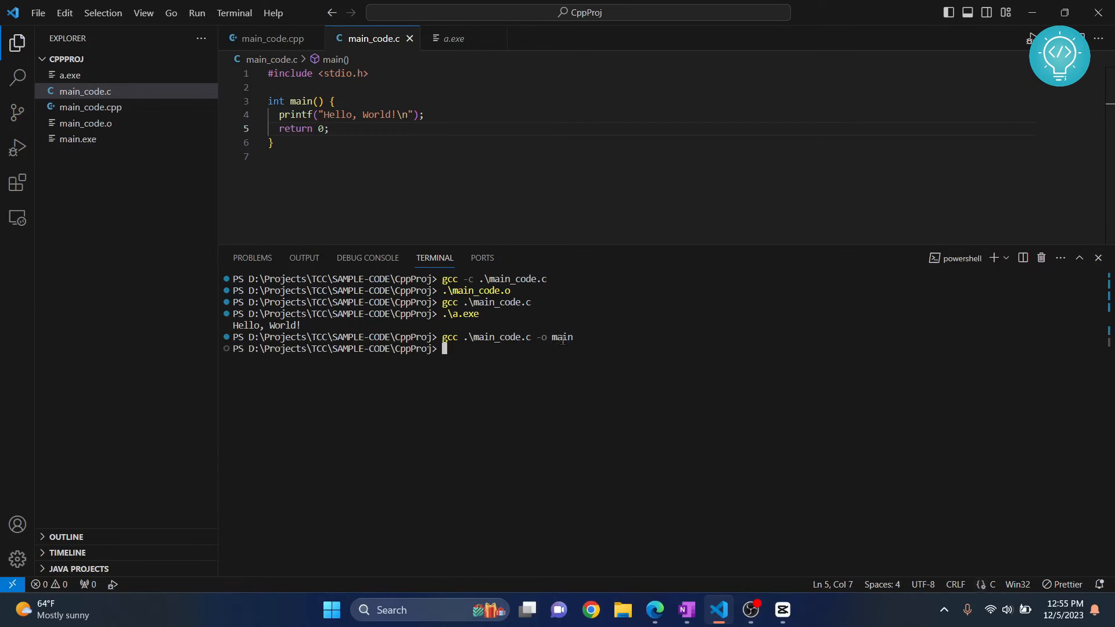
{"action": "double_click", "coordinate": [560, 337]}
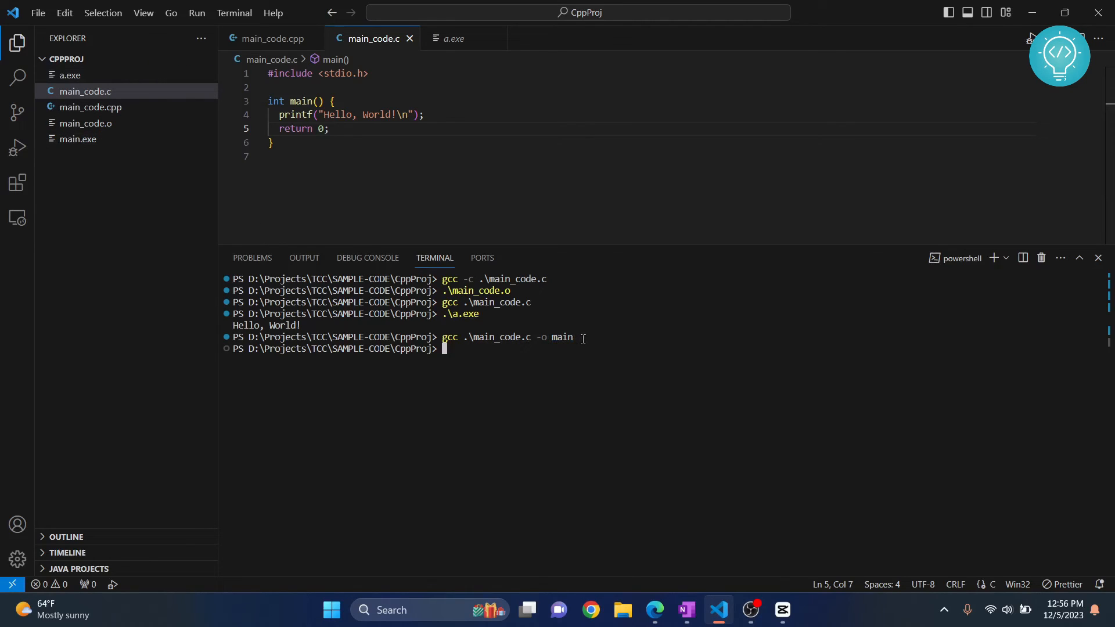
{"action": "left_click_drag", "start_coordinate": [439, 337], "coordinate": [573, 337]}
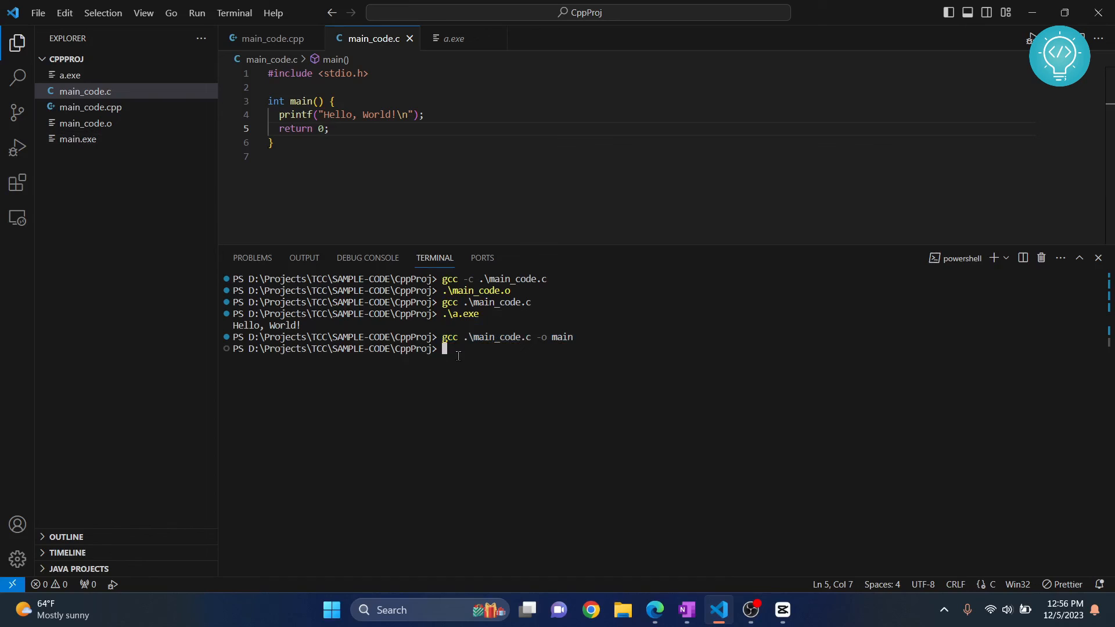
{"action": "type", "text": "."}
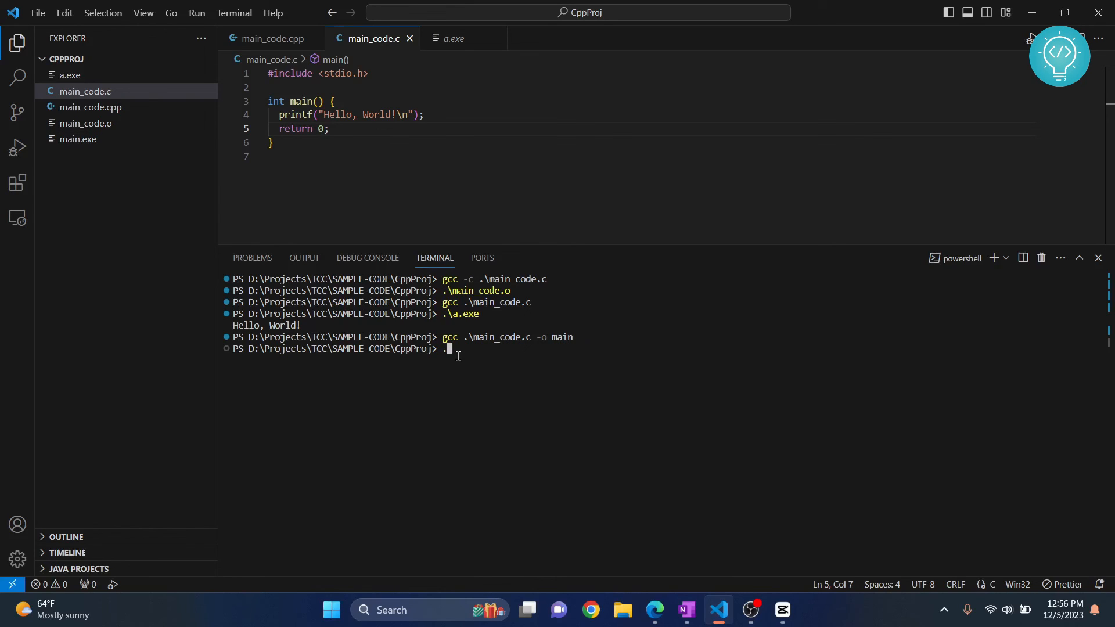